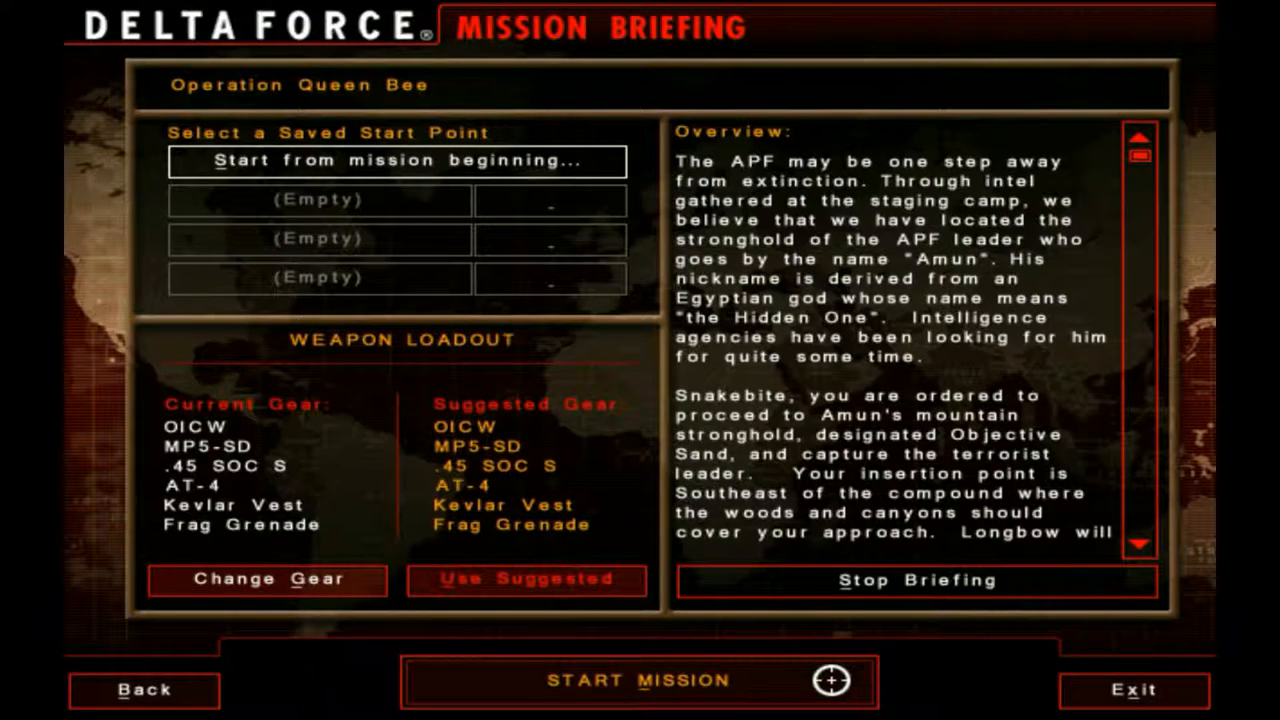
mouse_move(639, 680)
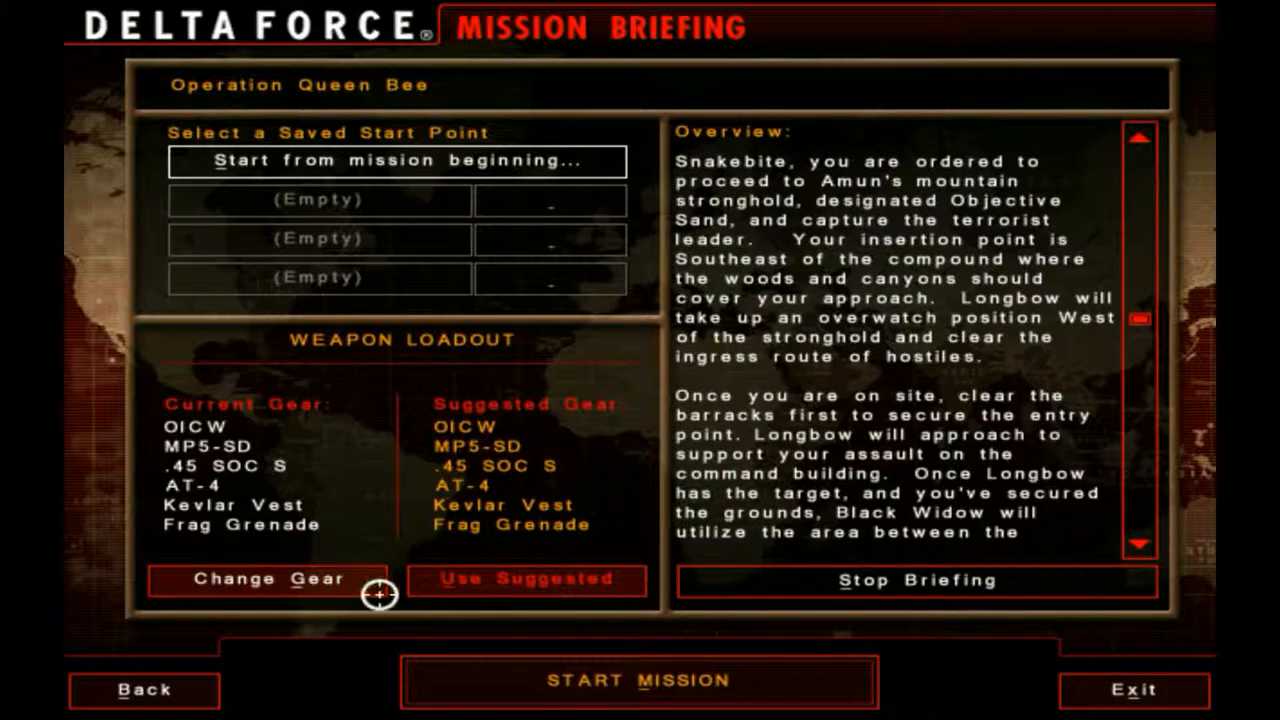
mouse_move(526, 580)
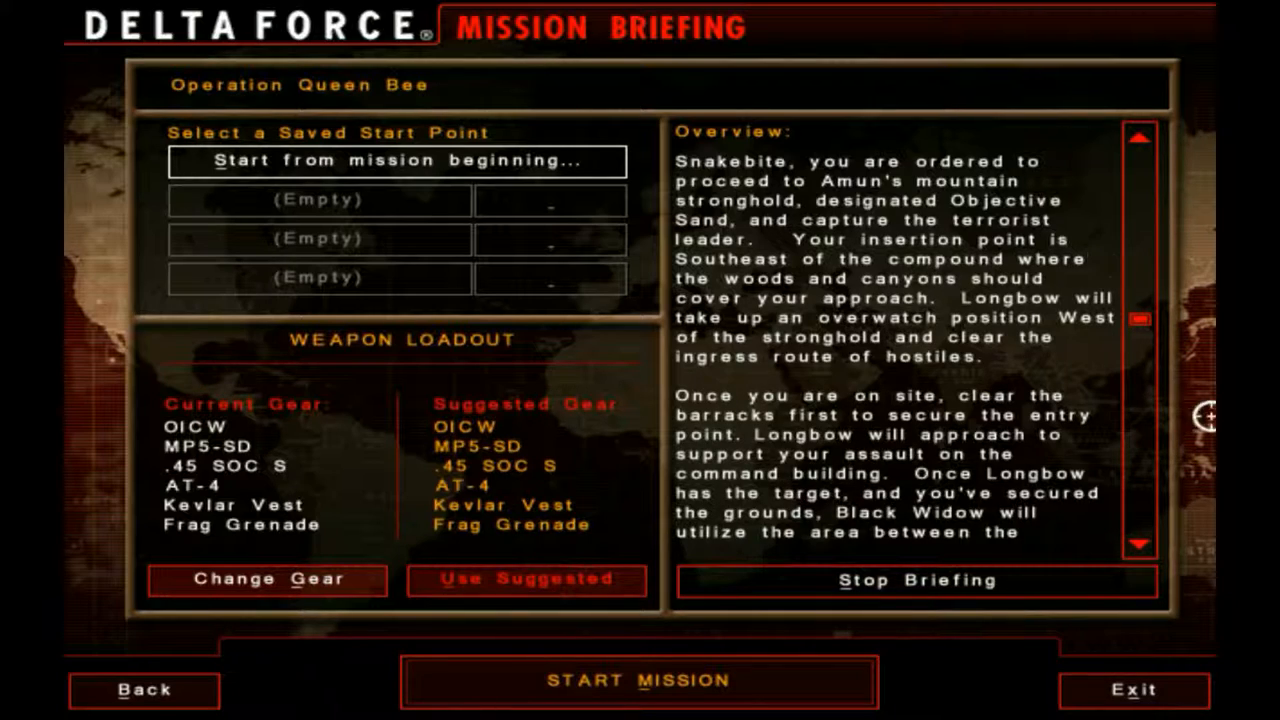
Step: Scroll through the Queen Bee overview, then start the mission from the beginning with default gear
scroll(down, 3)
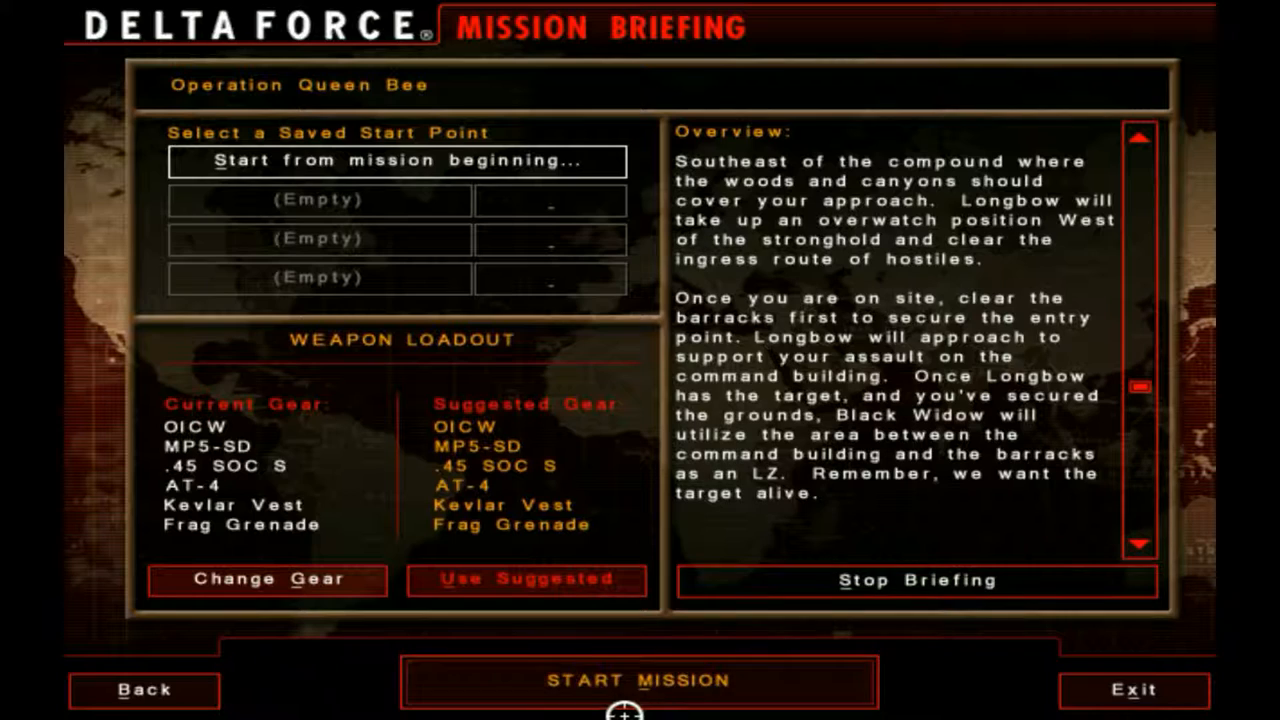
click(638, 681)
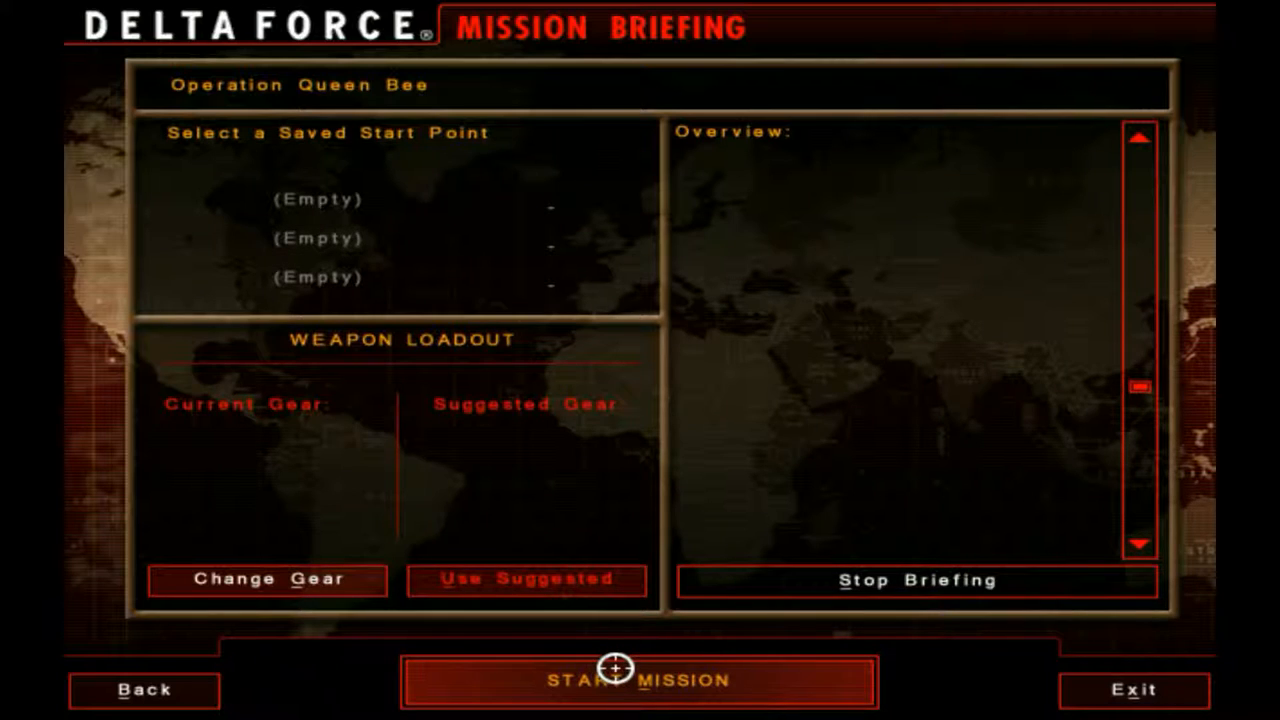
Step: Enter the loaded mission at the insertion point with the OICW ready
click(640, 681)
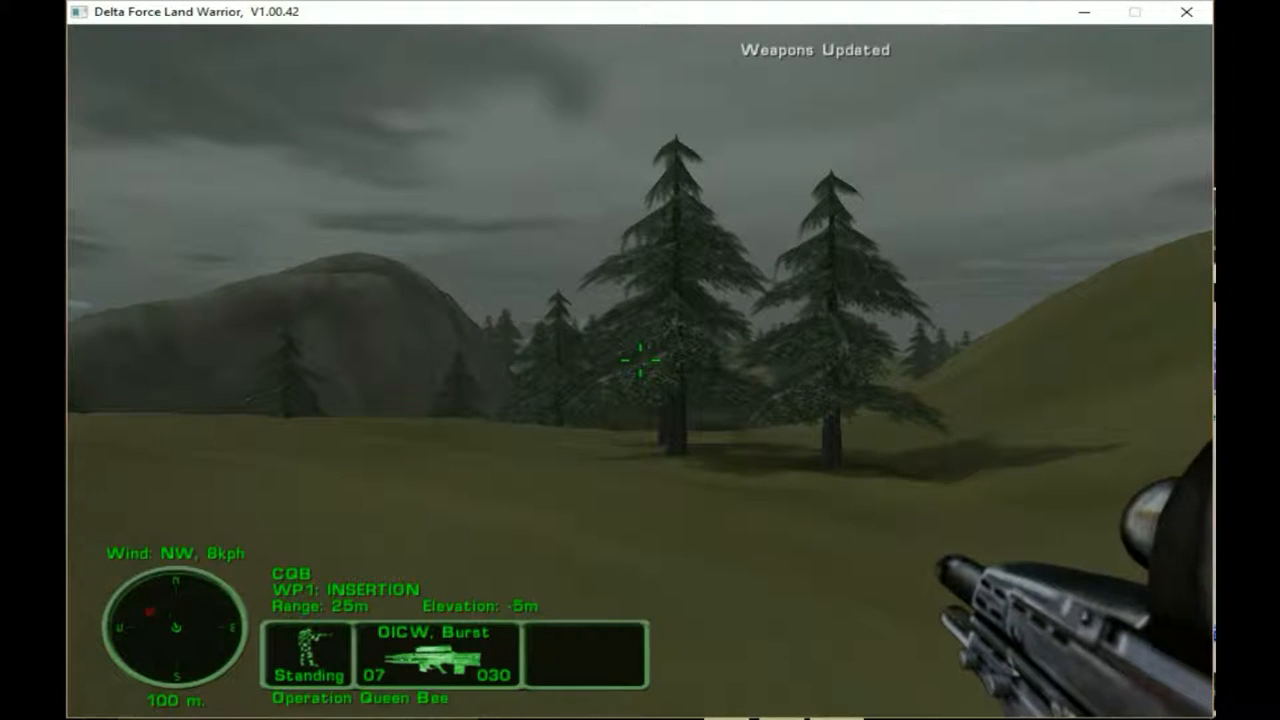
mouse_move(640, 360)
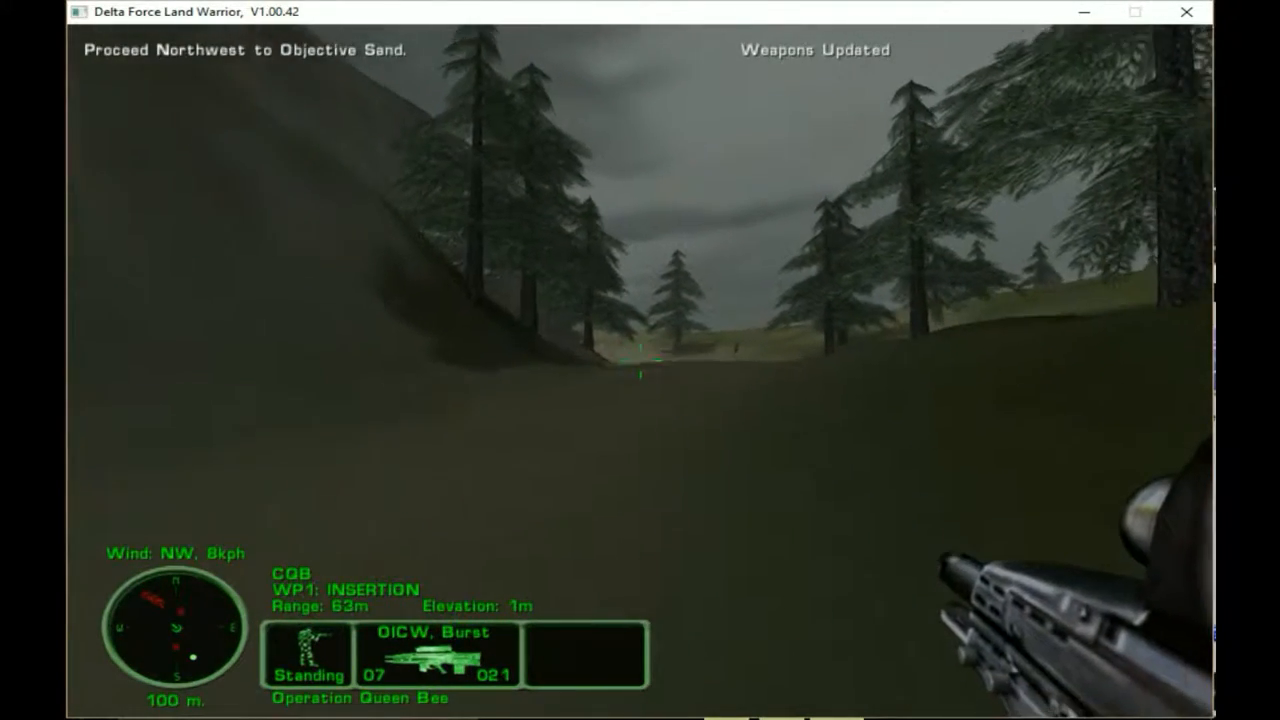
Step: Scope and shoot a compound guard with the OICW until killed and Game Over appears
click(640, 368)
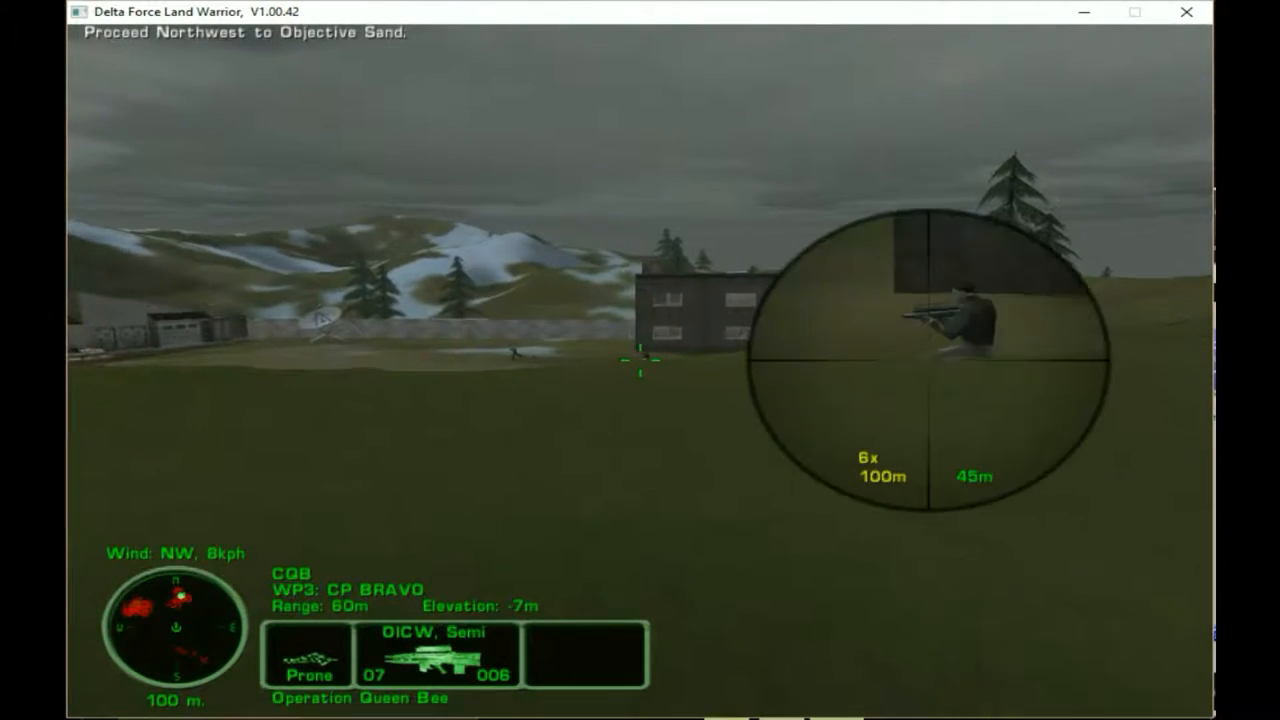
click(640, 360)
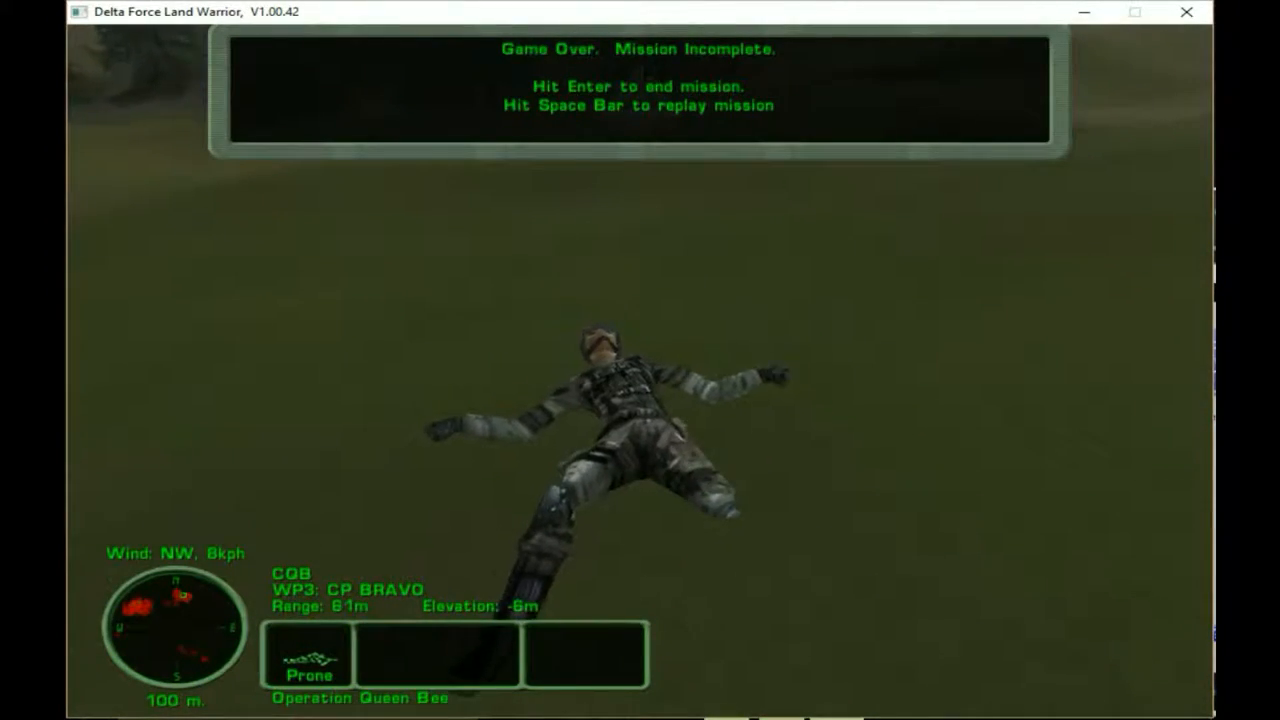
Step: Replay Operation Queen Bee from the Game Over screen using Space
key(space)
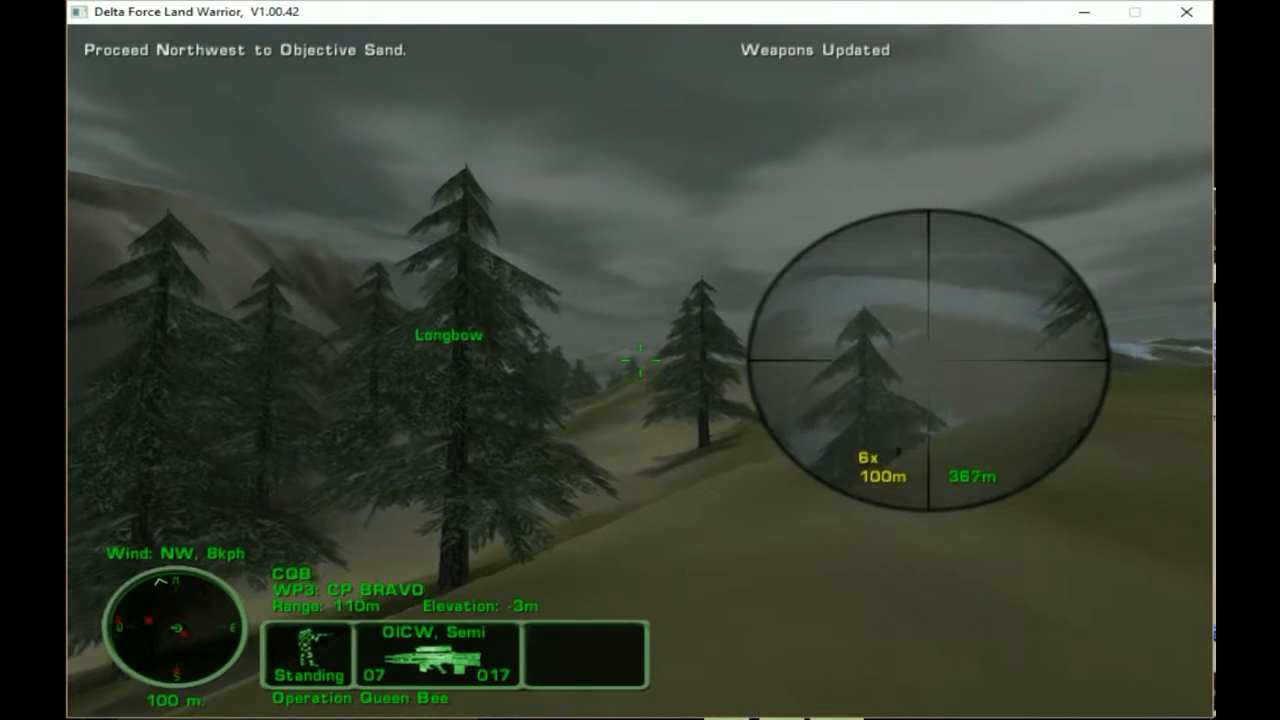
click(640, 360)
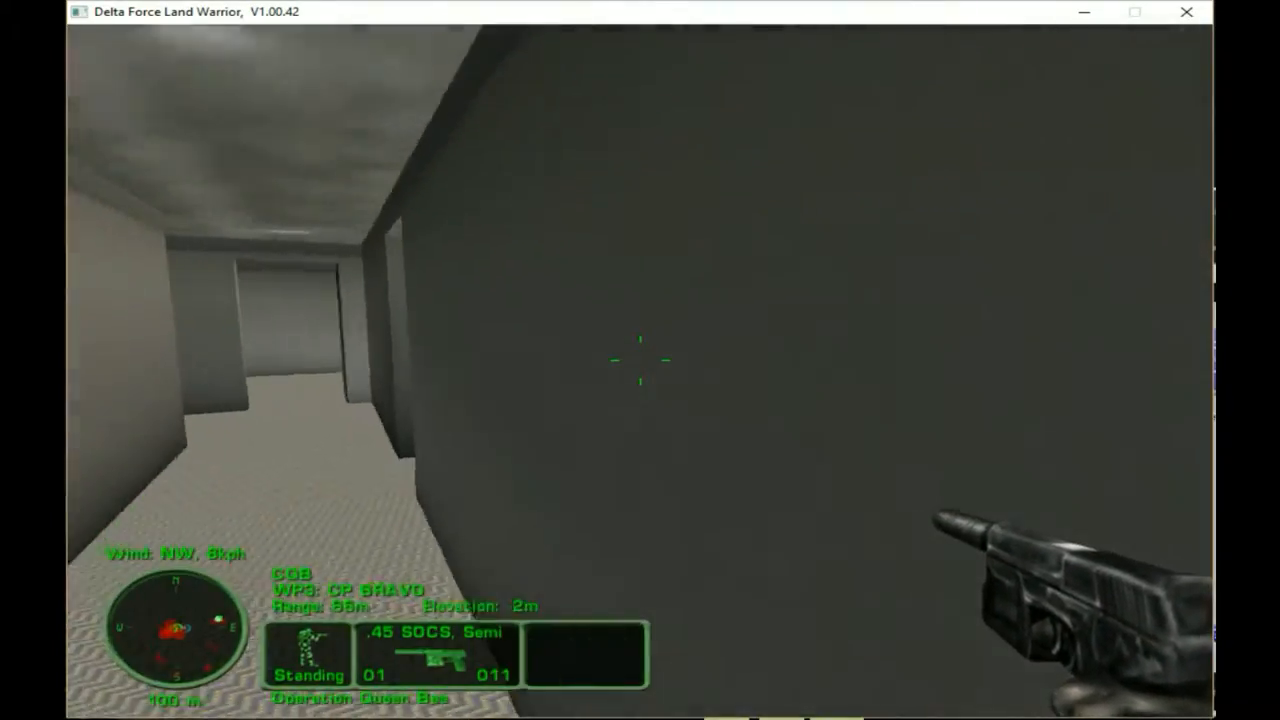
Step: Fire one round from the silenced .45 SOCS after turning a corridor corner
click(640, 360)
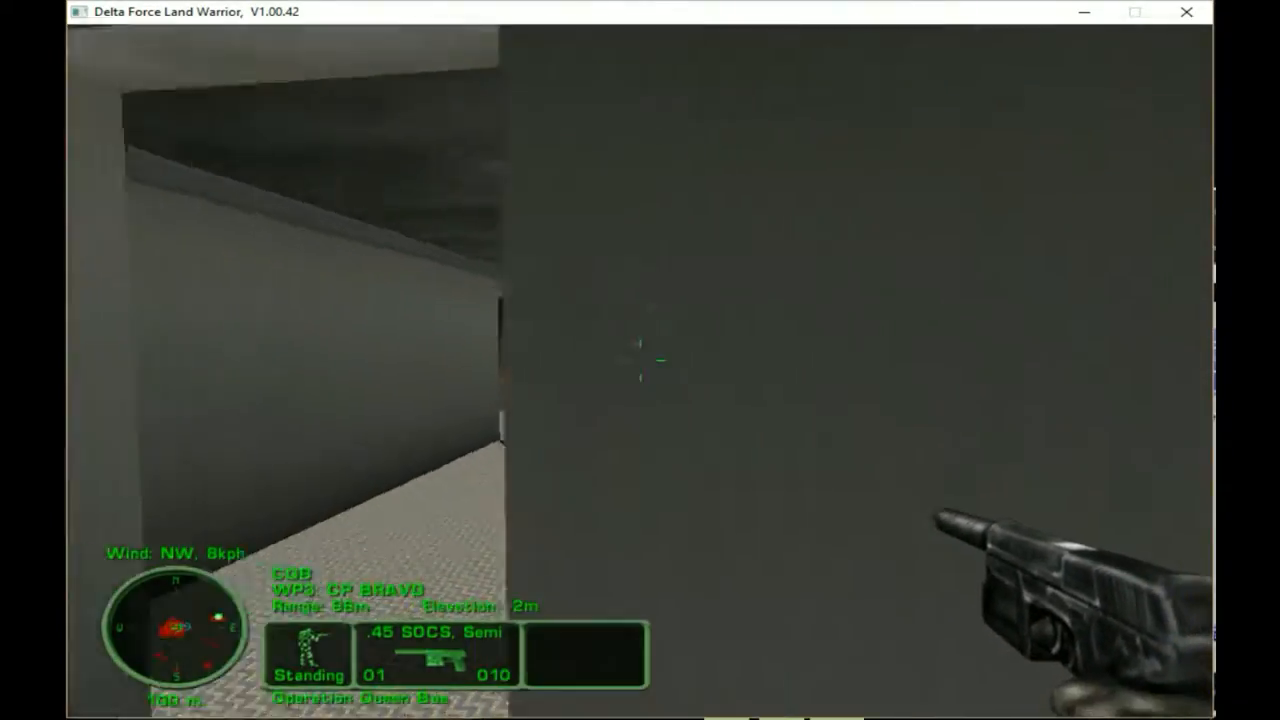